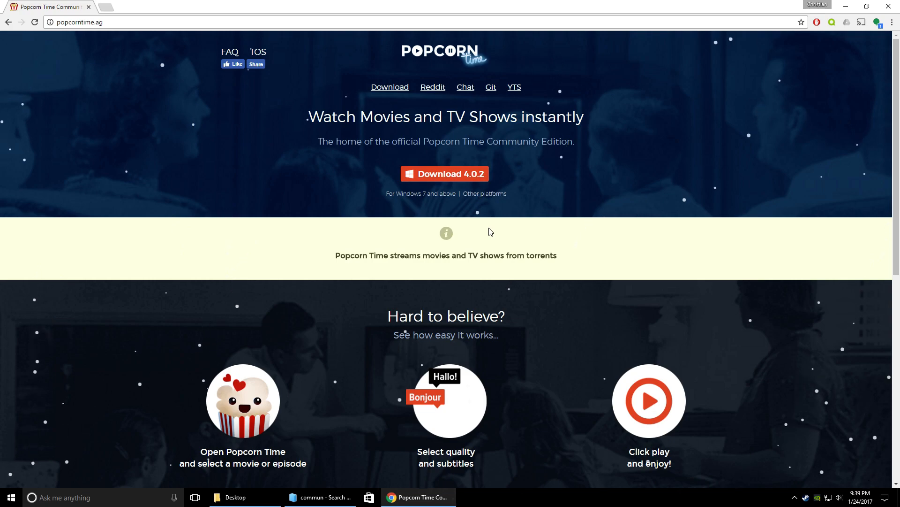
mouse_move(482, 239)
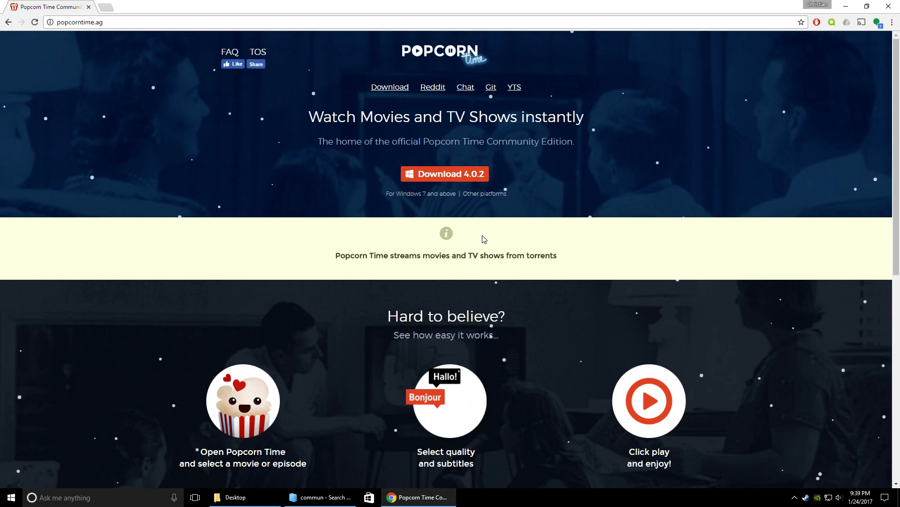
mouse_move(500, 185)
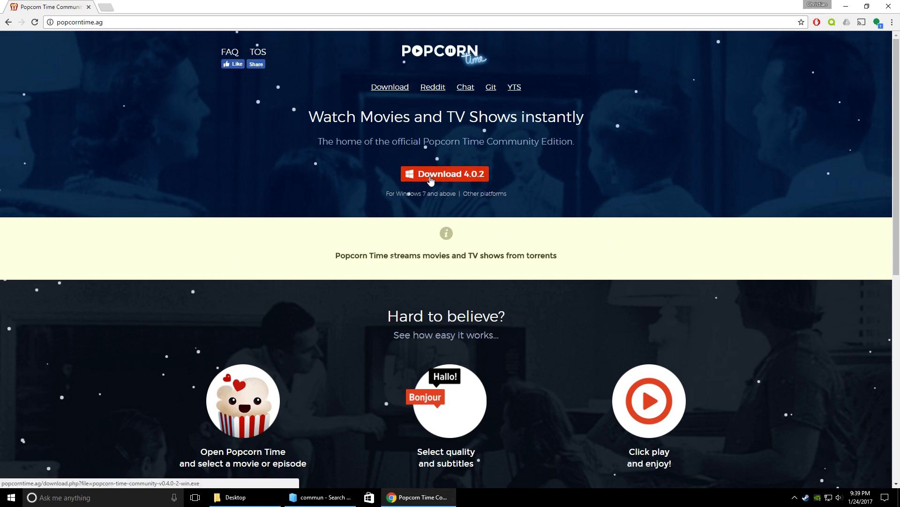
- Download the Popcorn Time Community 4.0.2 Windows installer into Downloads > Software Installers
left_click(444, 174)
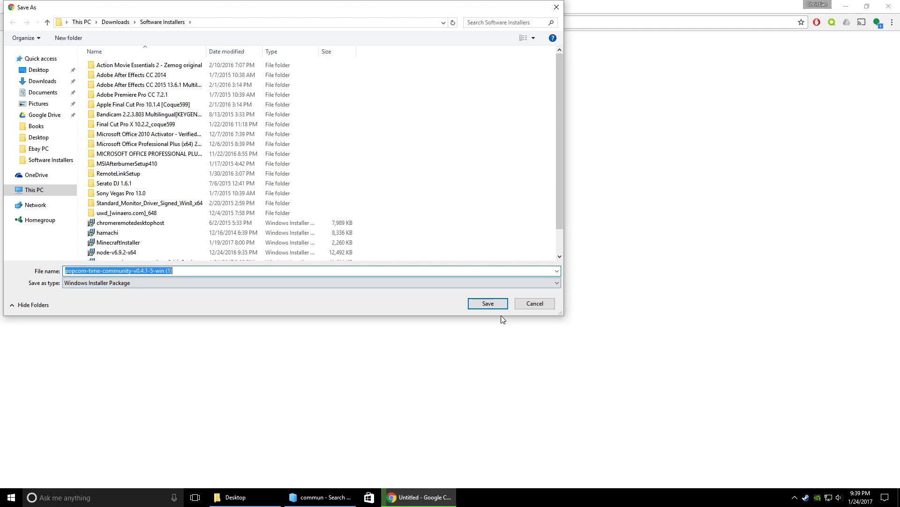
mouse_move(533, 303)
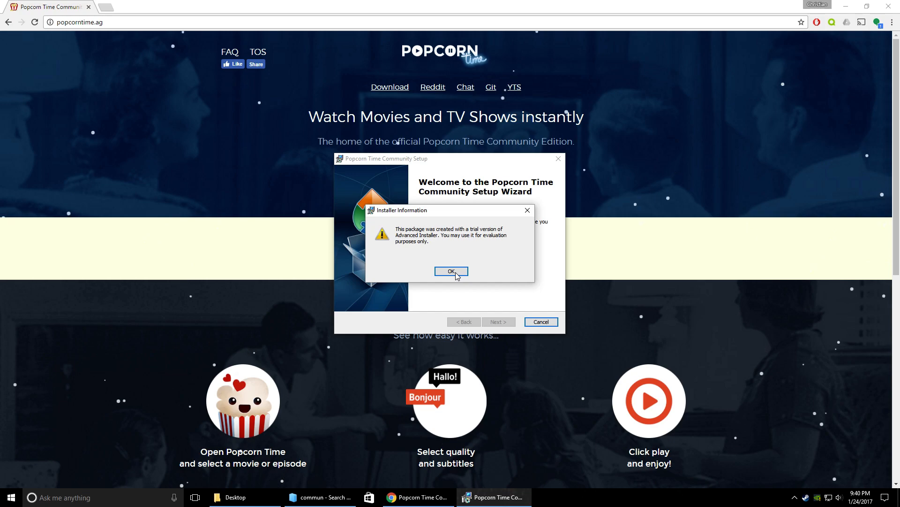
- Dismiss the installer notice and keep the default shortcut locations
left_click(451, 272)
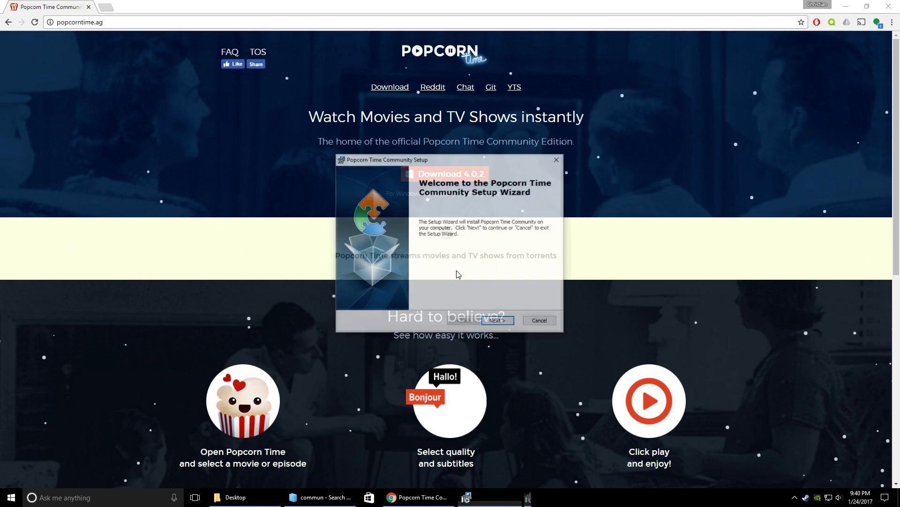
left_click(497, 320)
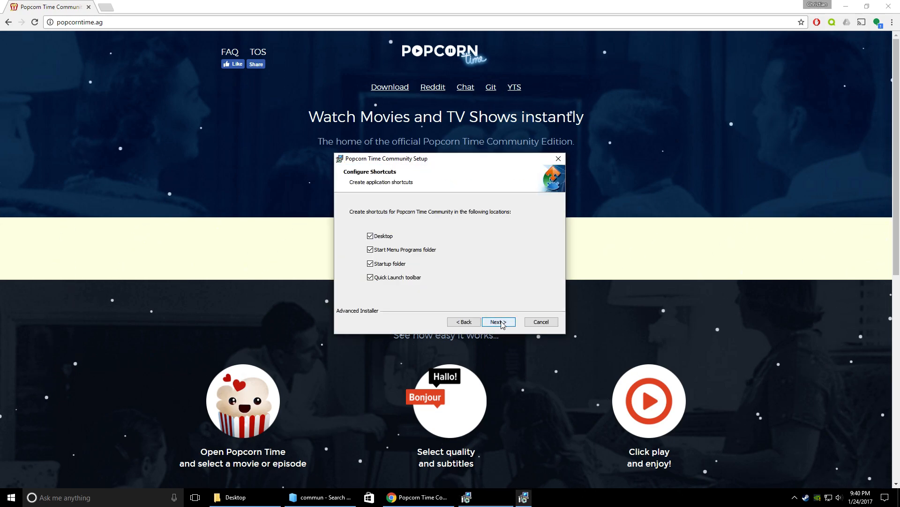
left_click(371, 249)
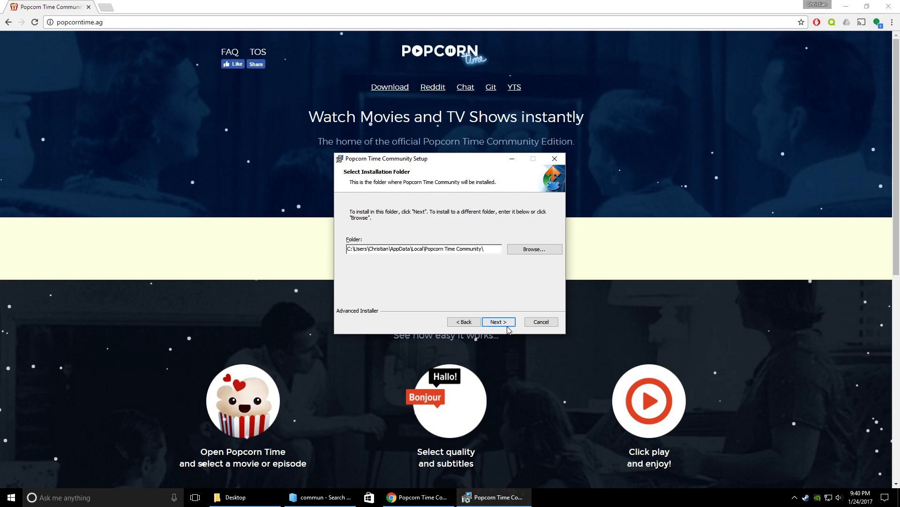
- Set the install folder to E:\Program Files\PopcornTimeCommunity and continue to the ready page
left_click(534, 249)
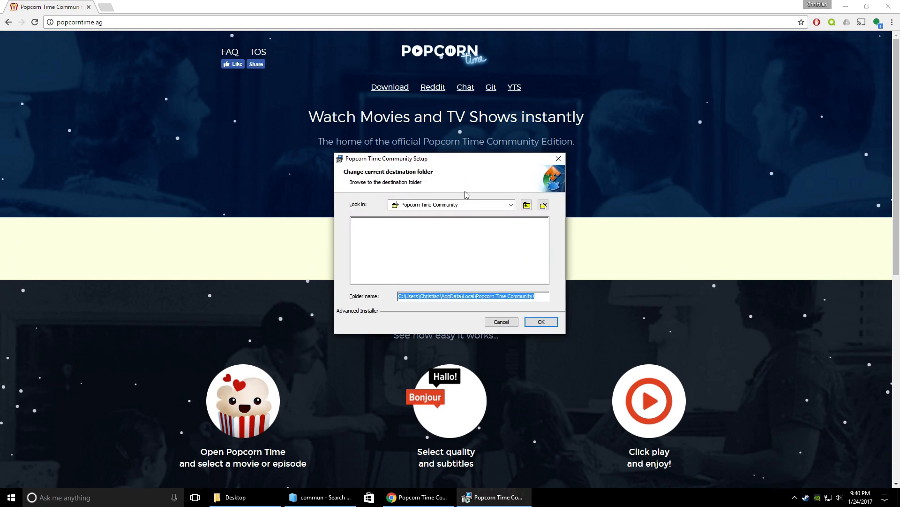
left_click(509, 204)
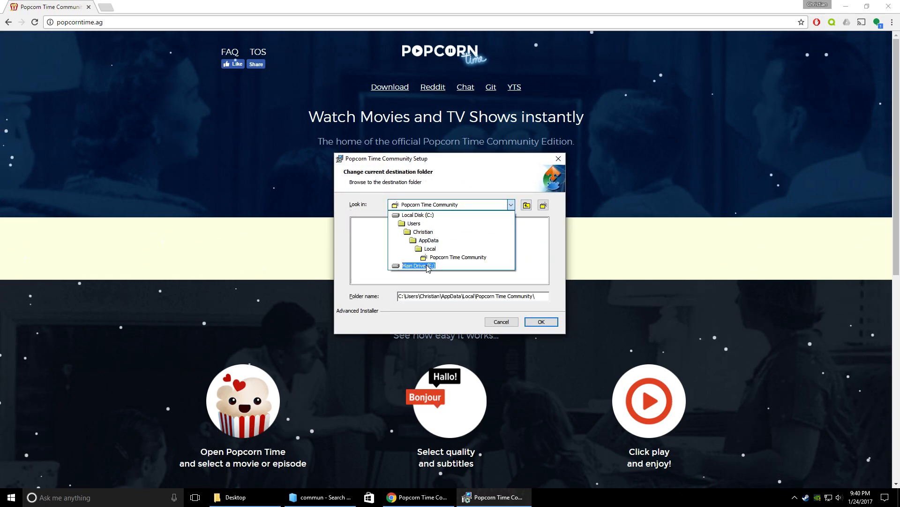
left_click(417, 266)
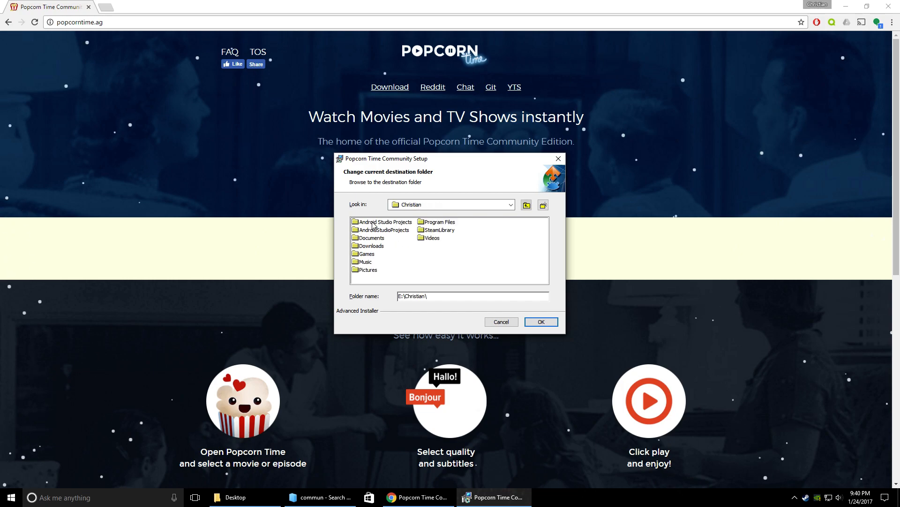
double_click(439, 222)
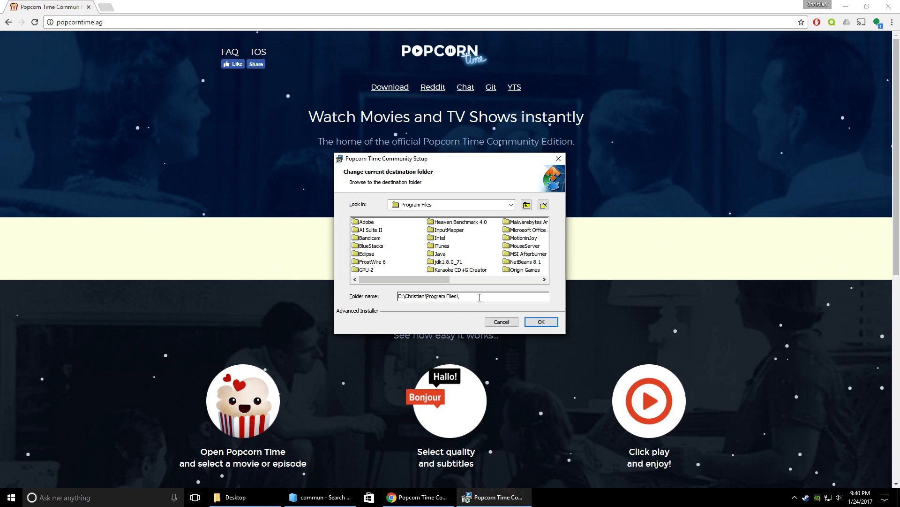
type("PopcornTimeCommunity")
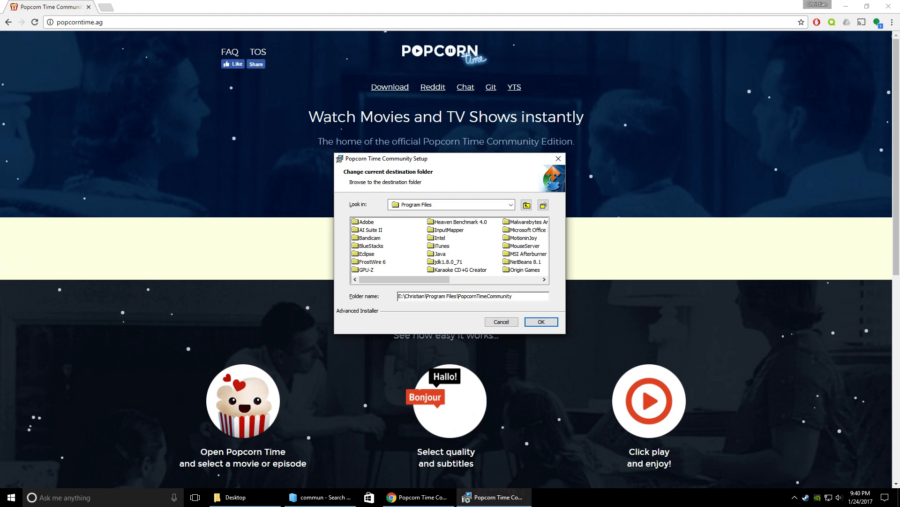
left_click(539, 321)
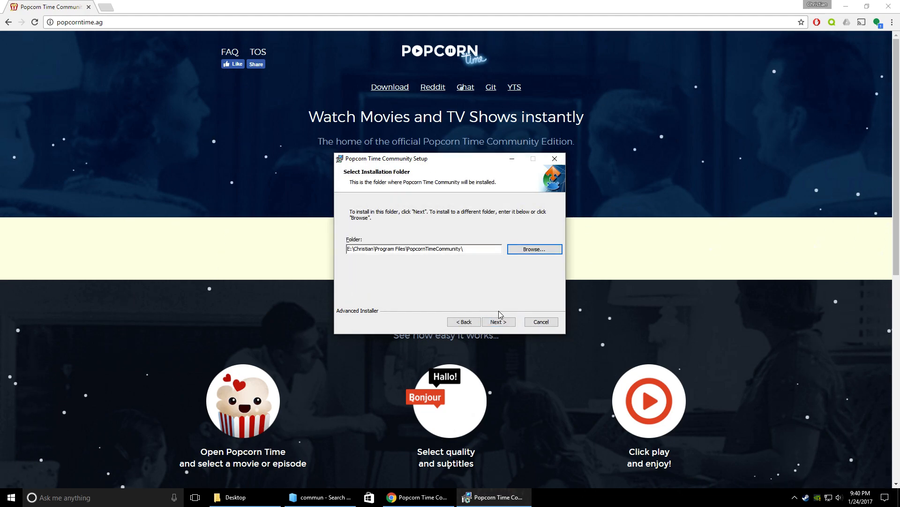
left_click(497, 322)
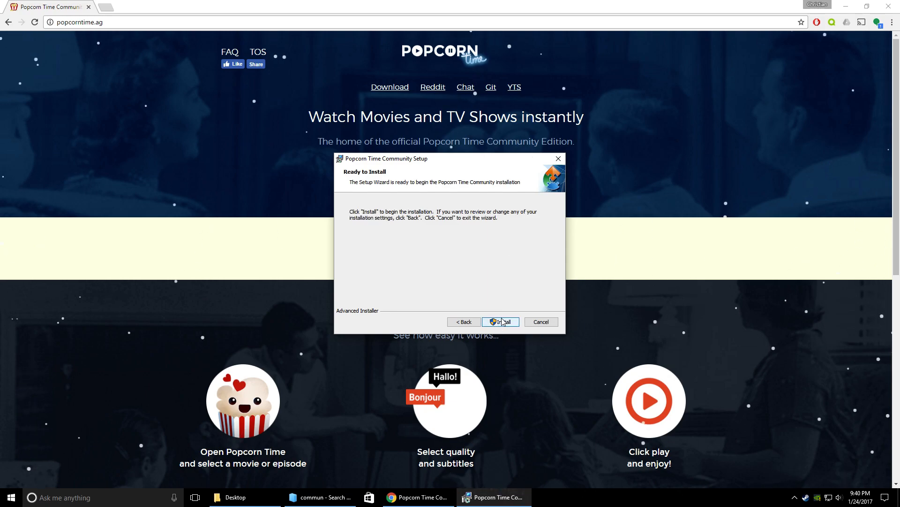
- Start the installation and allow it through the User Account Control prompt
left_click(500, 322)
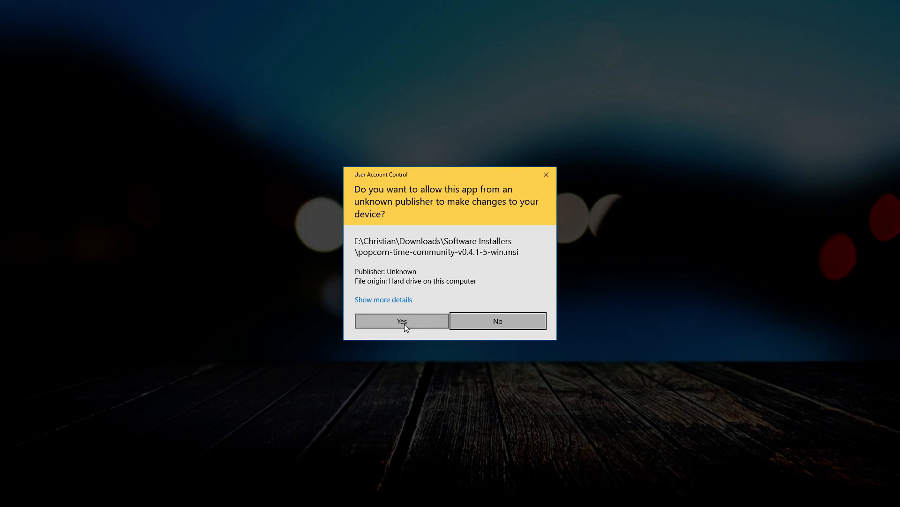
left_click(401, 321)
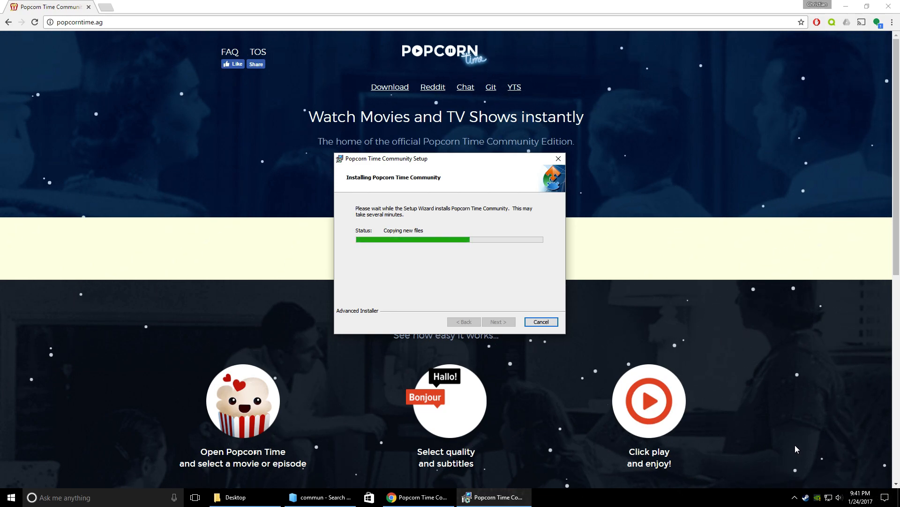
mouse_move(533, 452)
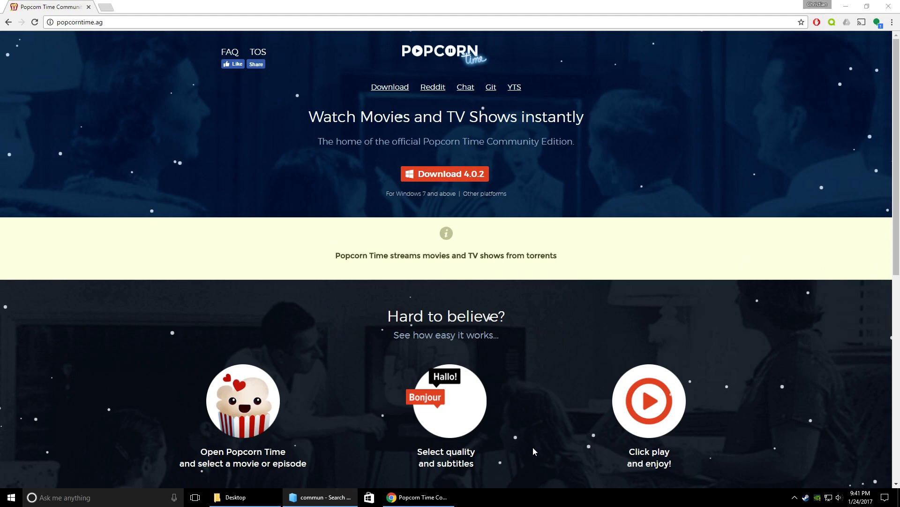
mouse_move(829, 108)
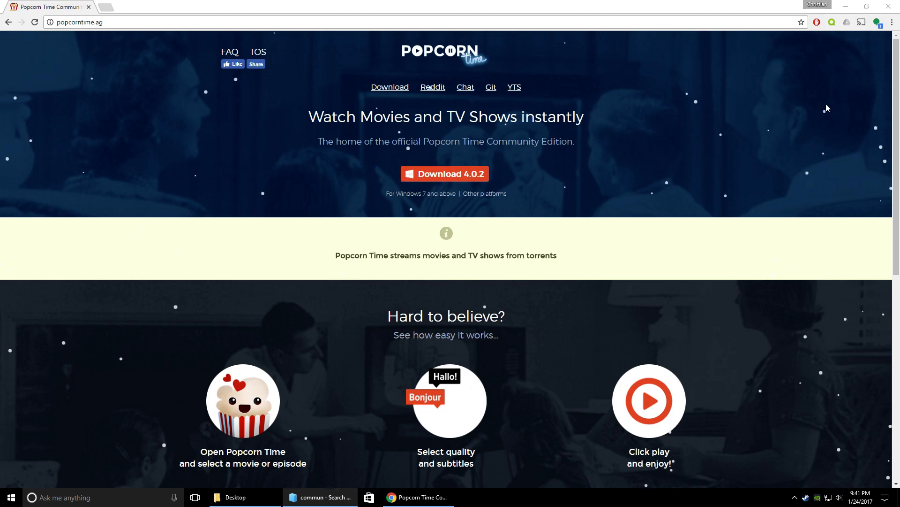
mouse_move(894, 6)
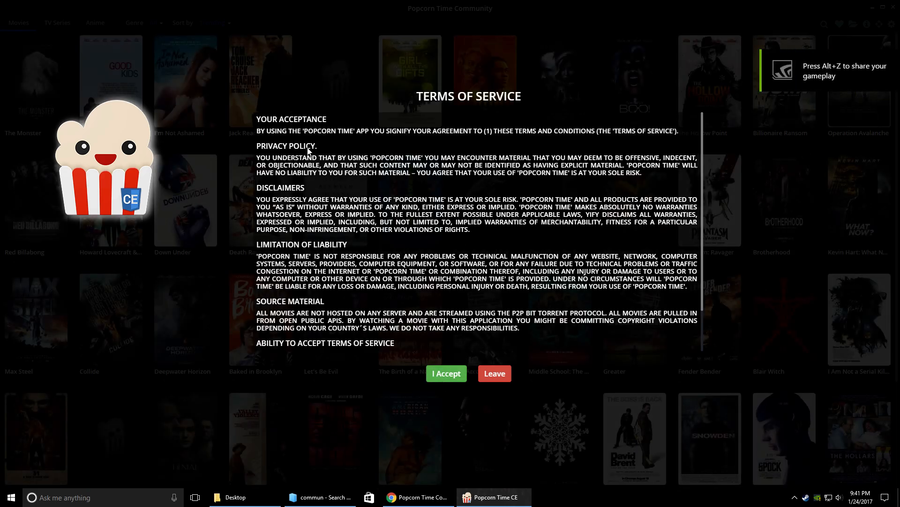
mouse_move(493, 198)
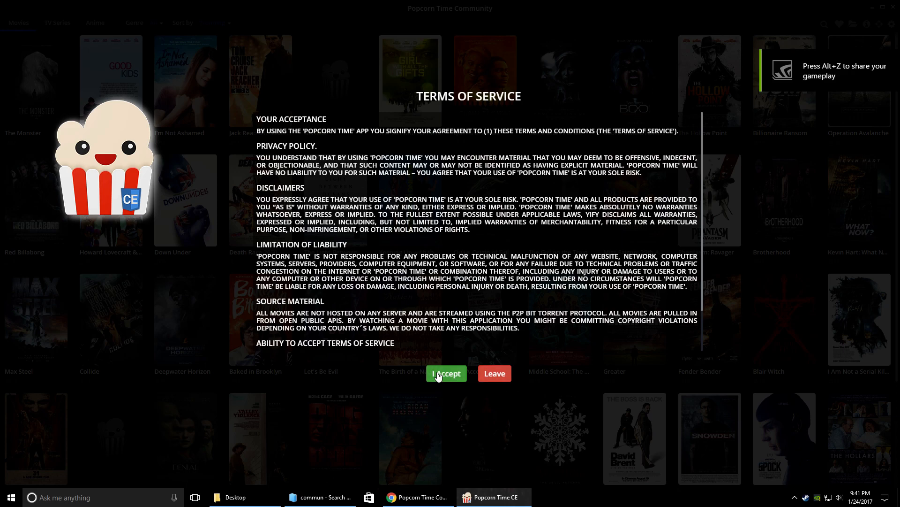
- Scroll through the Terms of Service in the freshly launched app
scroll("down", 3)
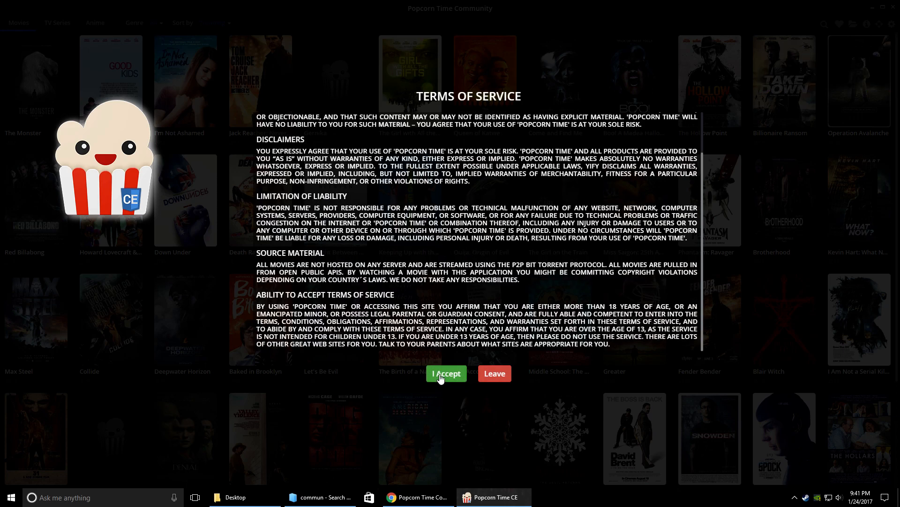
- Accept the terms of service and browse the trending movie catalogue
left_click(447, 373)
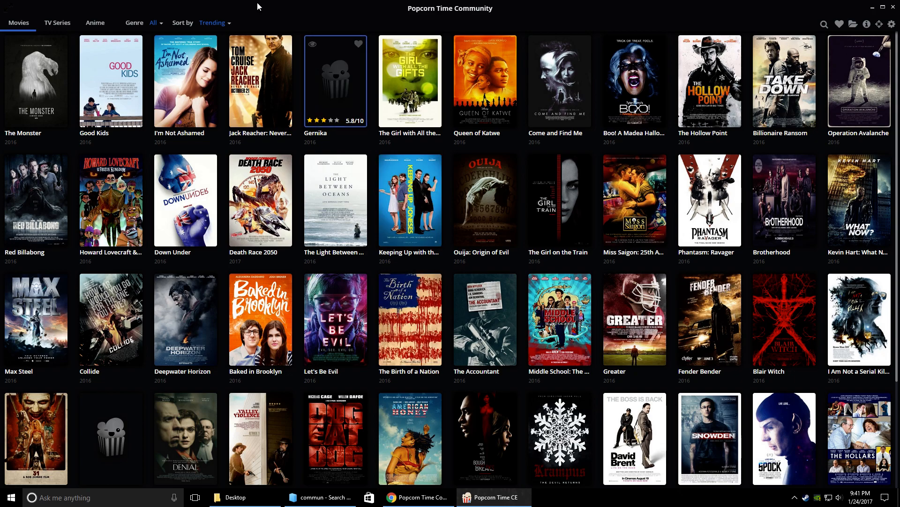
mouse_move(783, 81)
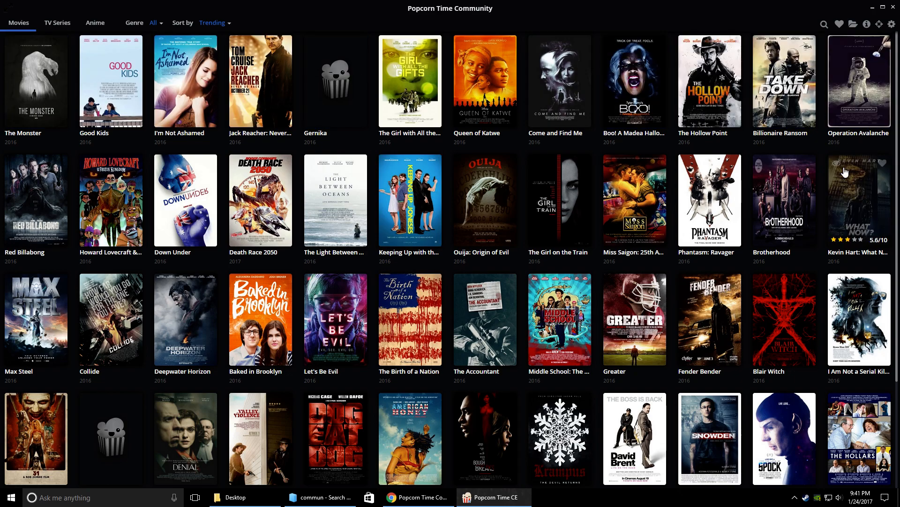
scroll("down", 3)
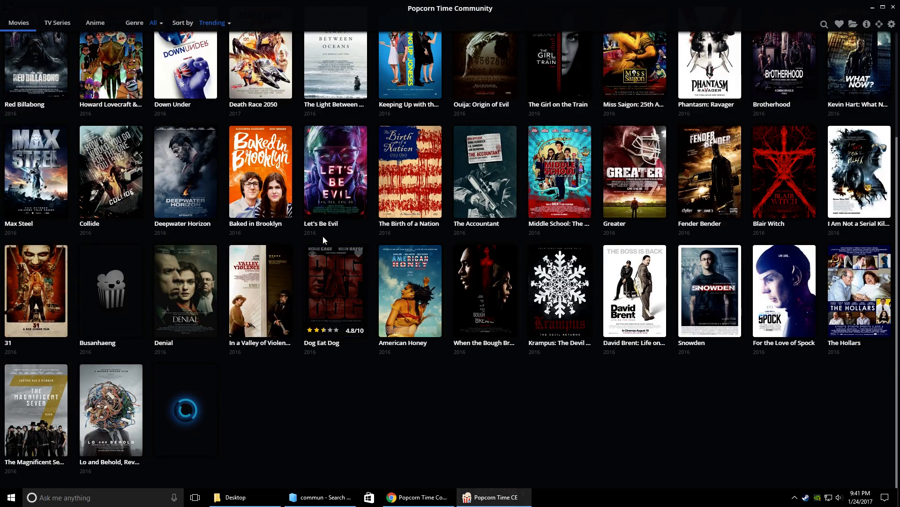
scroll("down", 3)
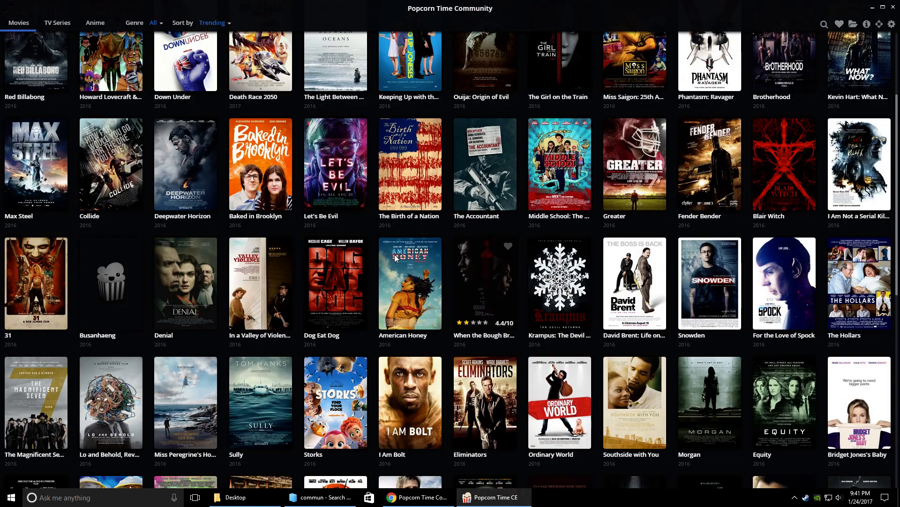
scroll("up", 3)
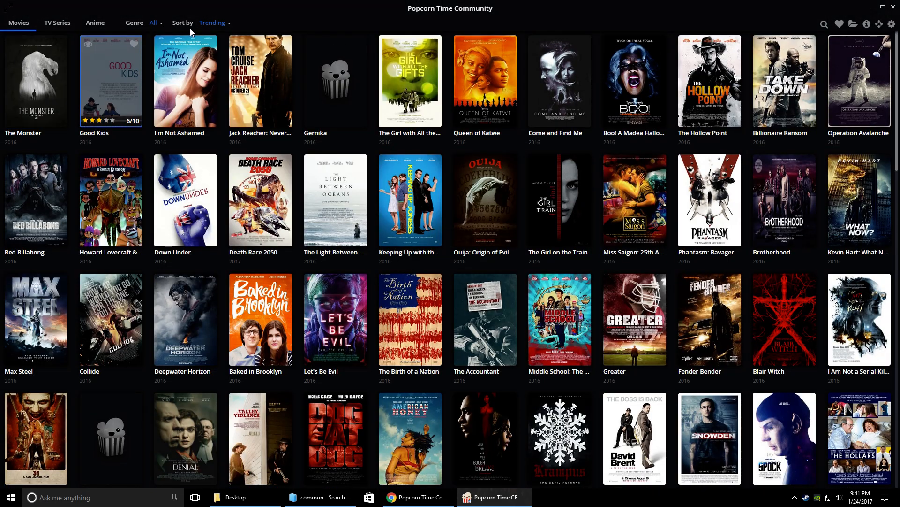
- Try the Crime genre, the sort list and the TV Series tab, then return to all movies
left_click(154, 23)
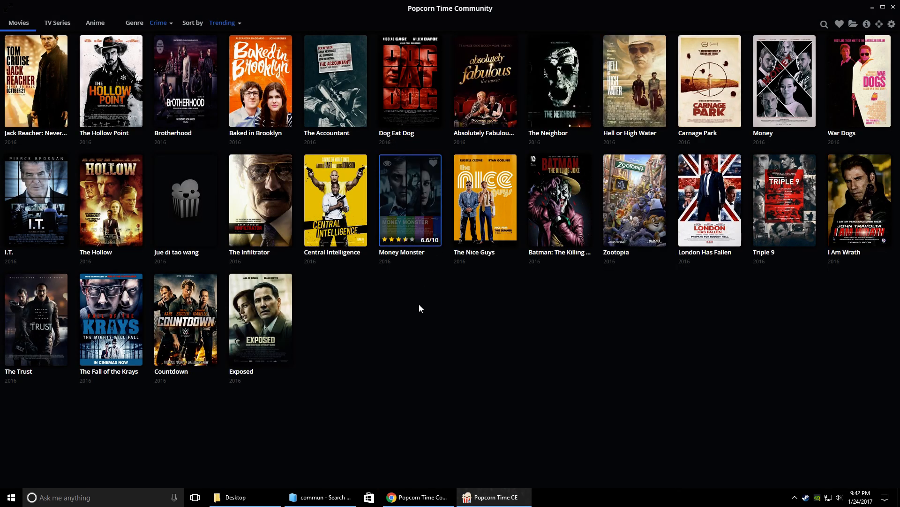
left_click(225, 22)
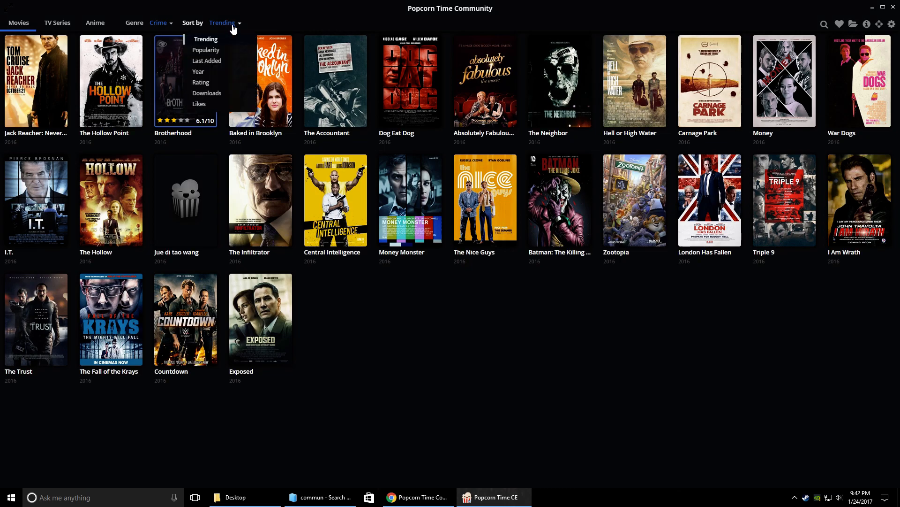
left_click(57, 22)
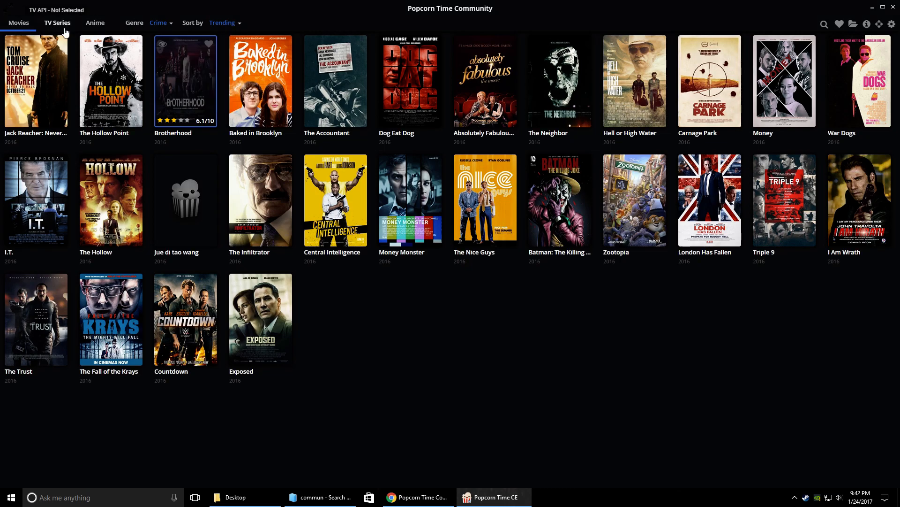
left_click(57, 23)
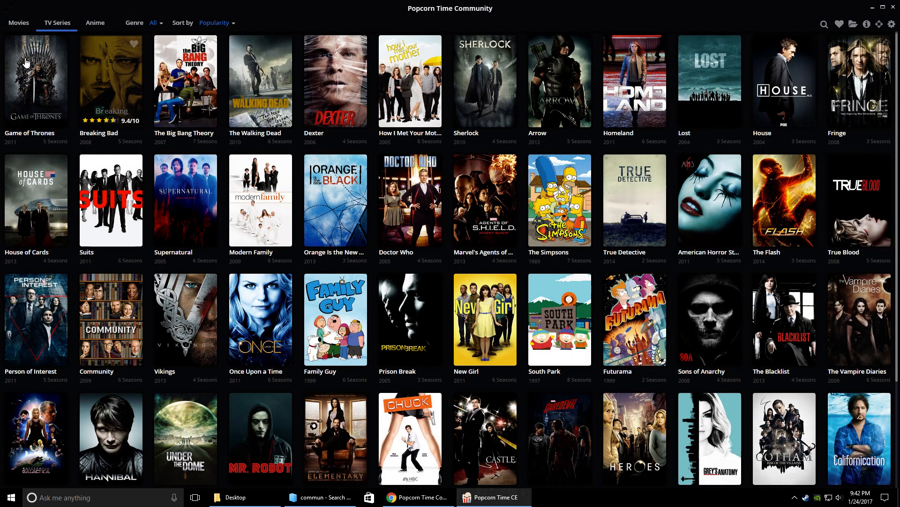
left_click(18, 23)
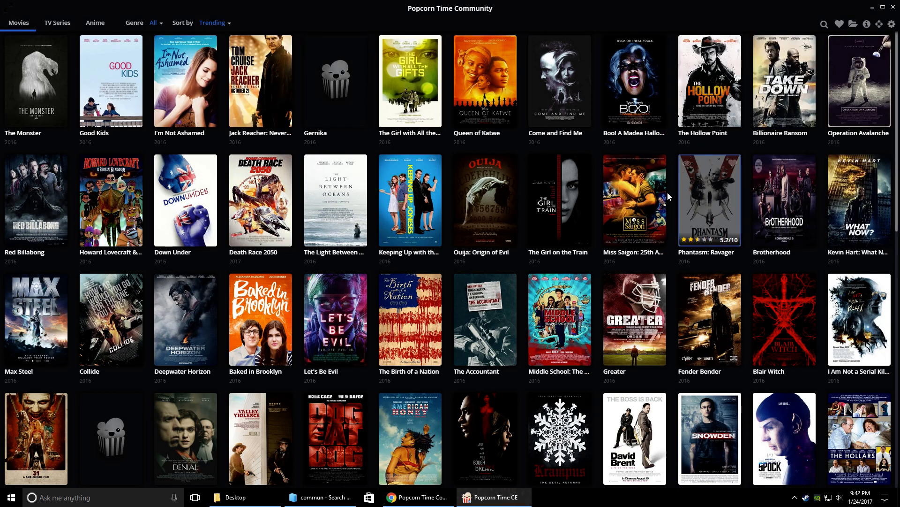
mouse_move(860, 82)
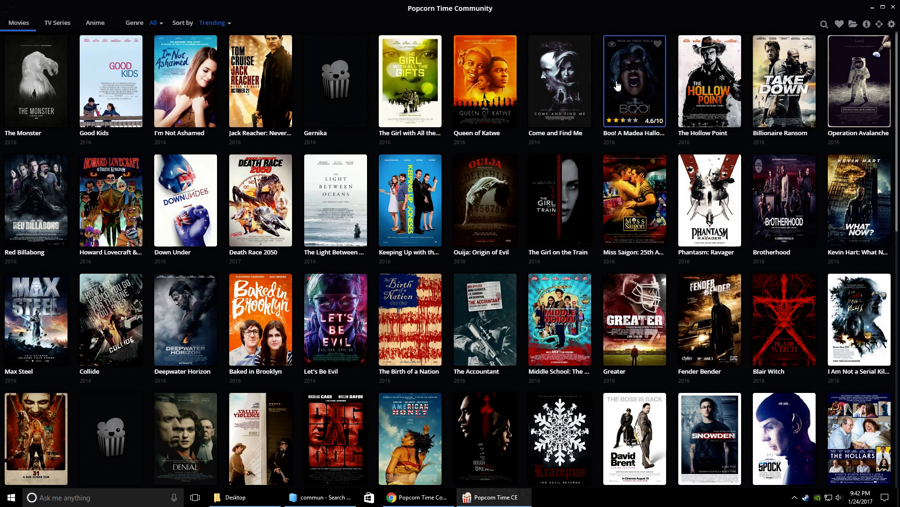
- Open the detail page for Ouija: Origin of Evil with its synopsis and watch options
left_click(484, 199)
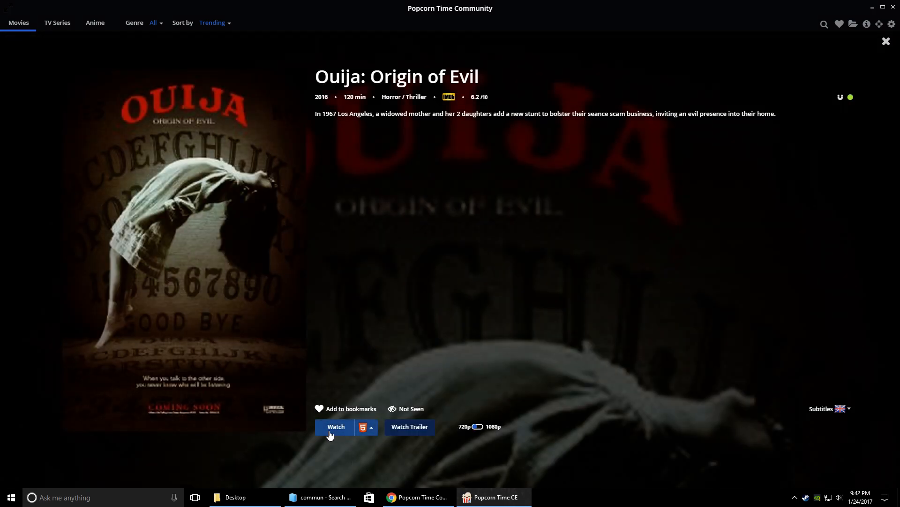
left_click(371, 428)
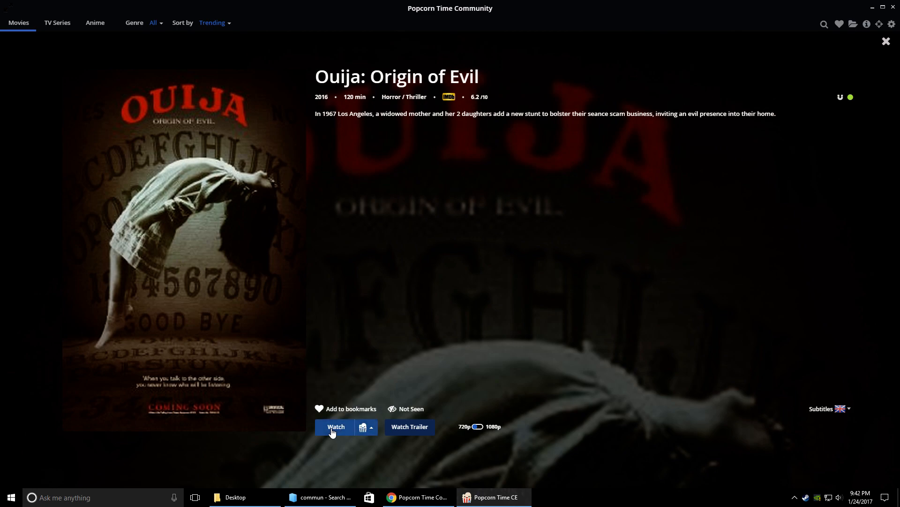
- Start streaming Ouija: Origin of Evil at 720p in the built-in player
left_click(336, 427)
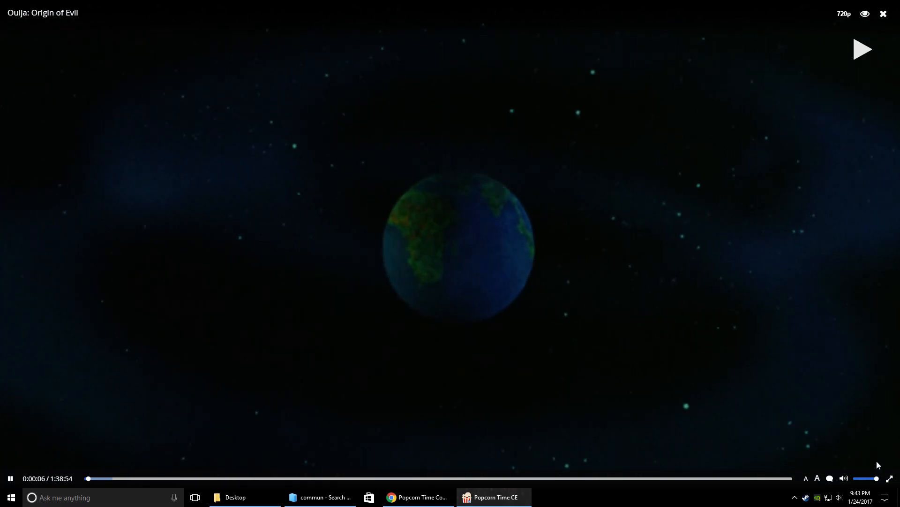
left_click(830, 477)
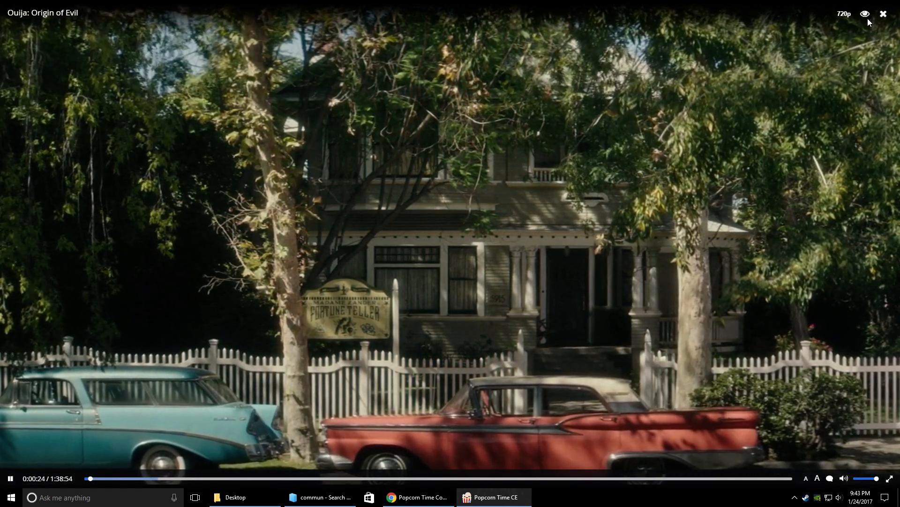
- Close the player and the detail page, returning to the trending movie catalogue
left_click(883, 13)
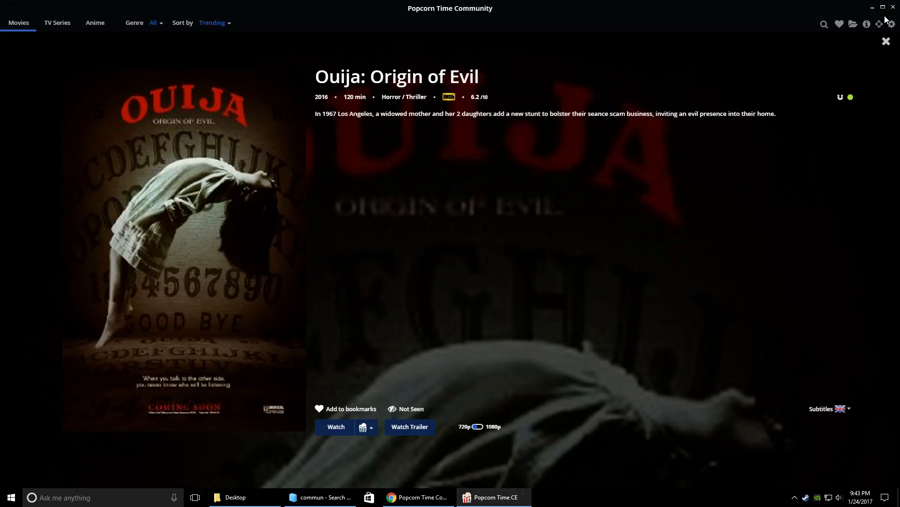
left_click(887, 41)
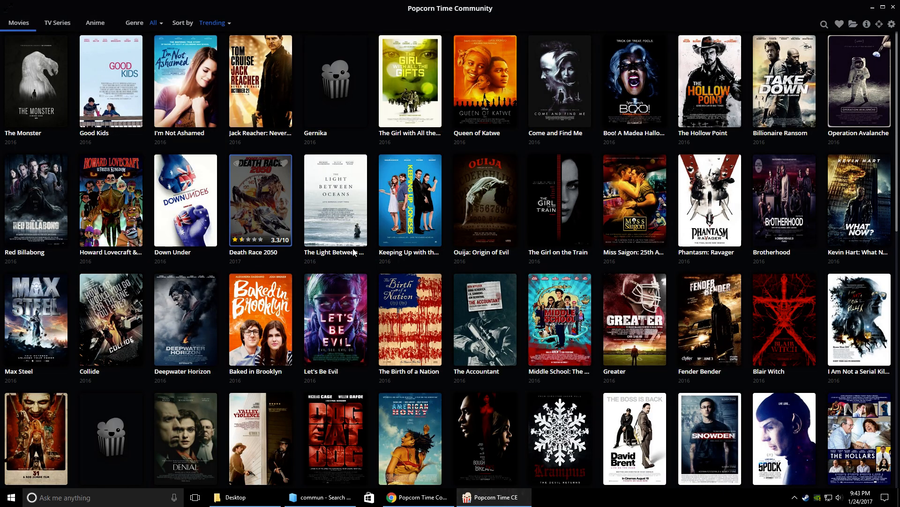
mouse_move(634, 325)
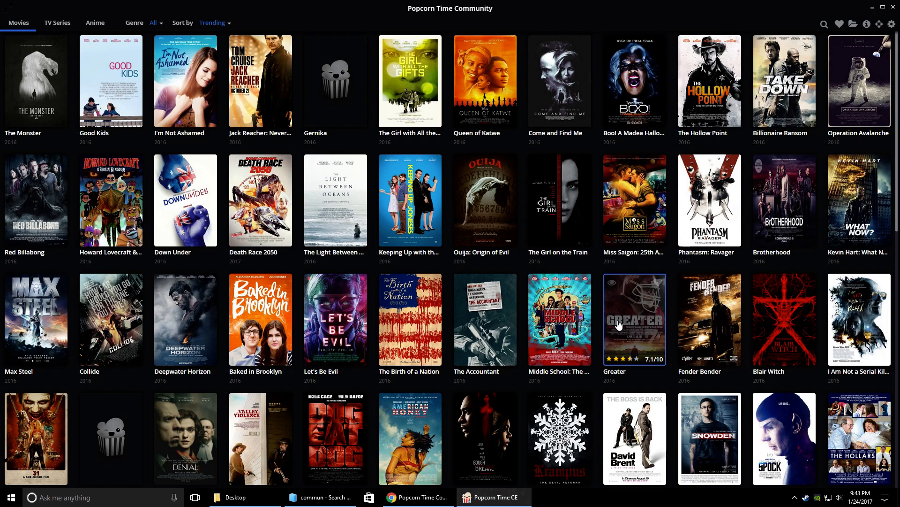